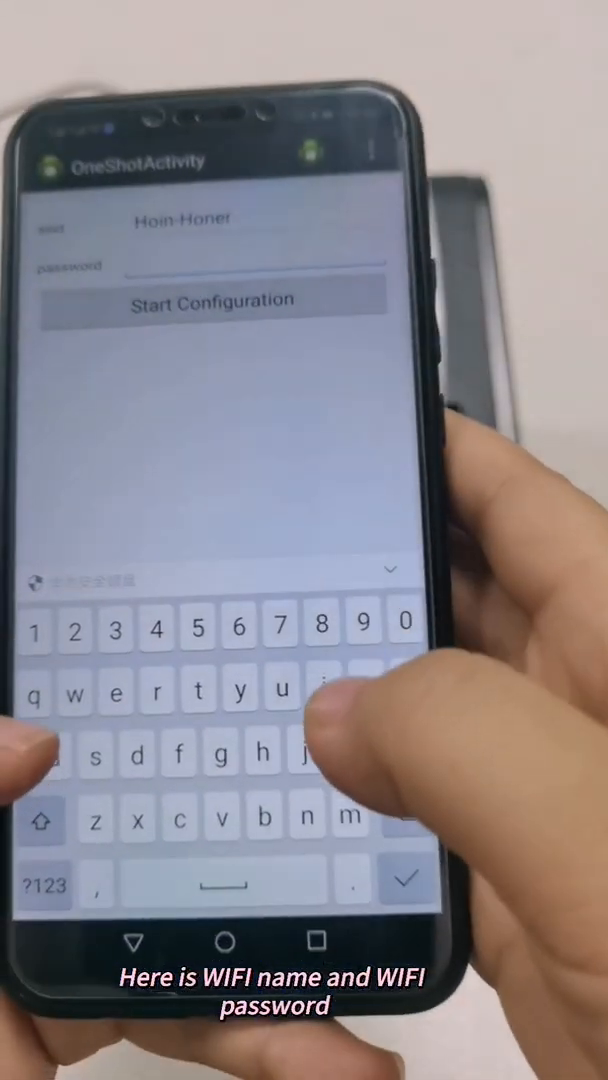
Enter the Wi-Fi password for the Hoin-Honer network in OneShotActivity.
text(www)
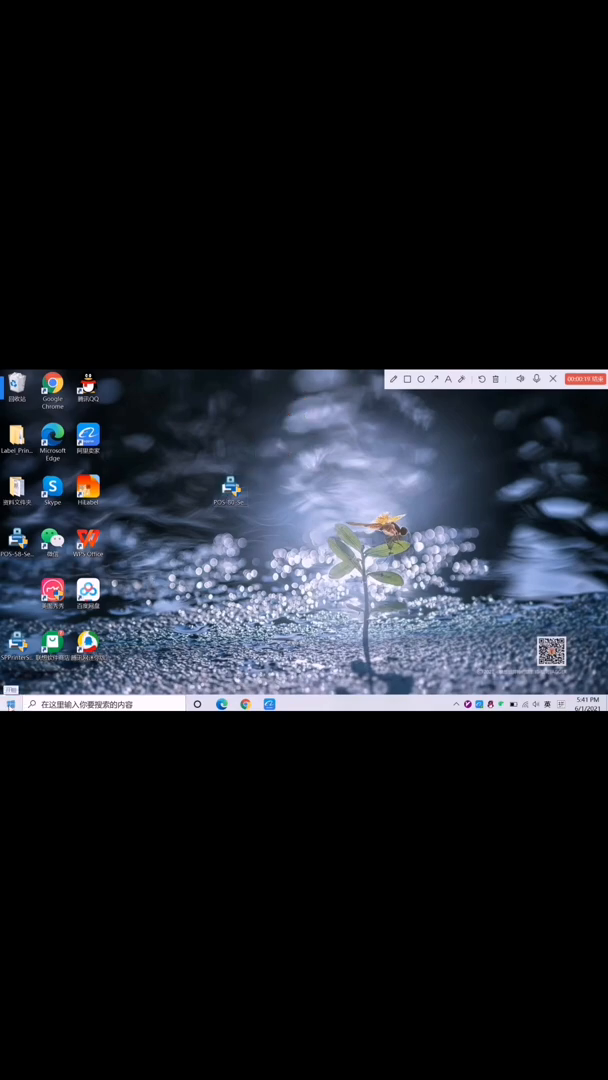
Open Windows Settings and scroll through the printers list showing Fax, HL2200 and POS-58-Series.
click(10, 703)
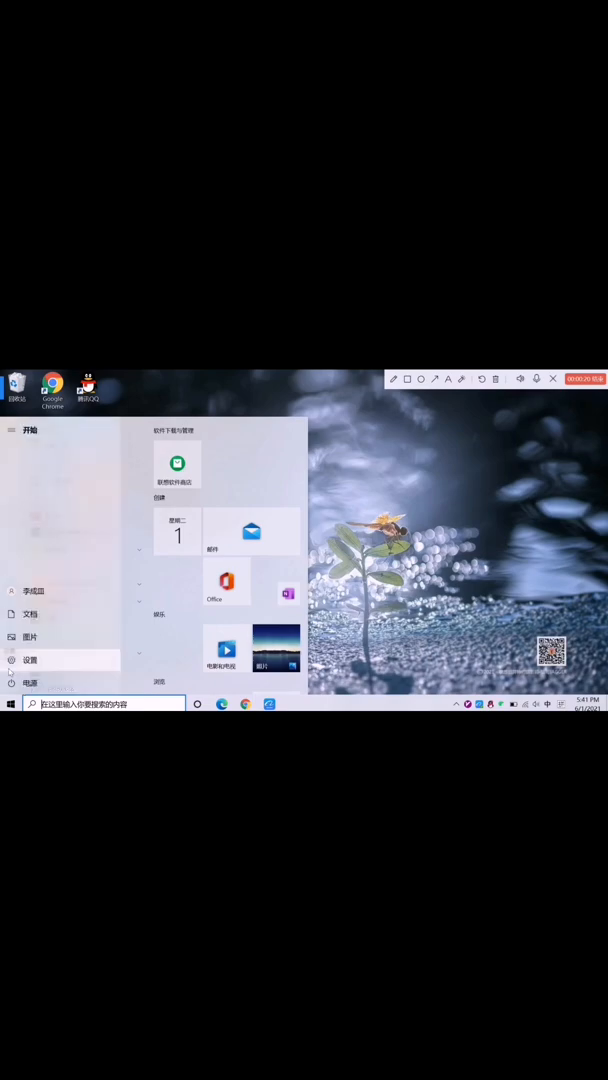
click(30, 659)
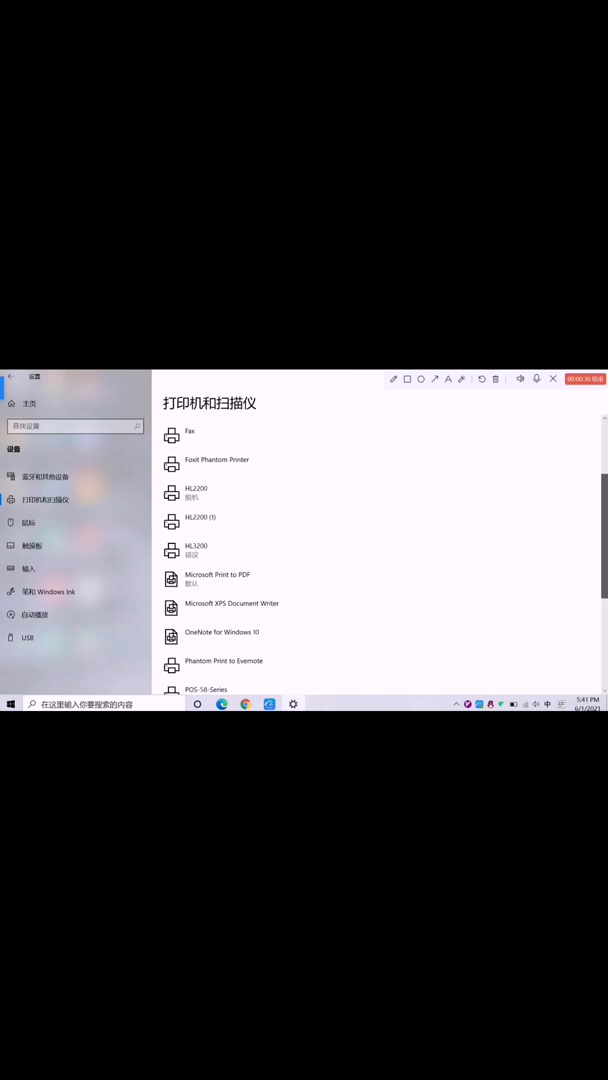
scroll(down, 3)
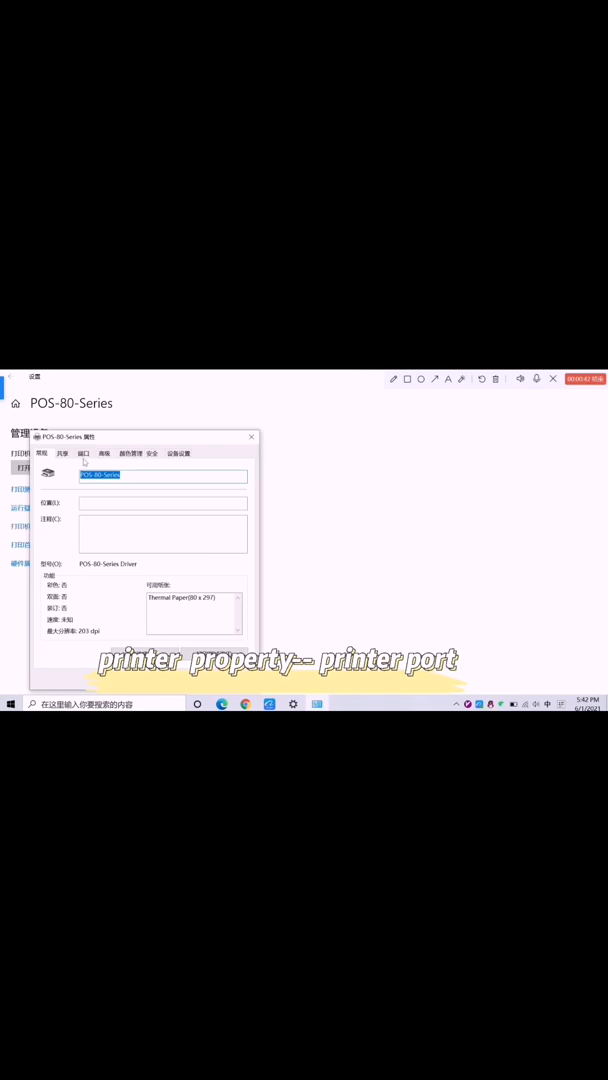
View the POS-80-Series Ports tab with TCP/IP port 192.168.31.180 checked.
click(84, 453)
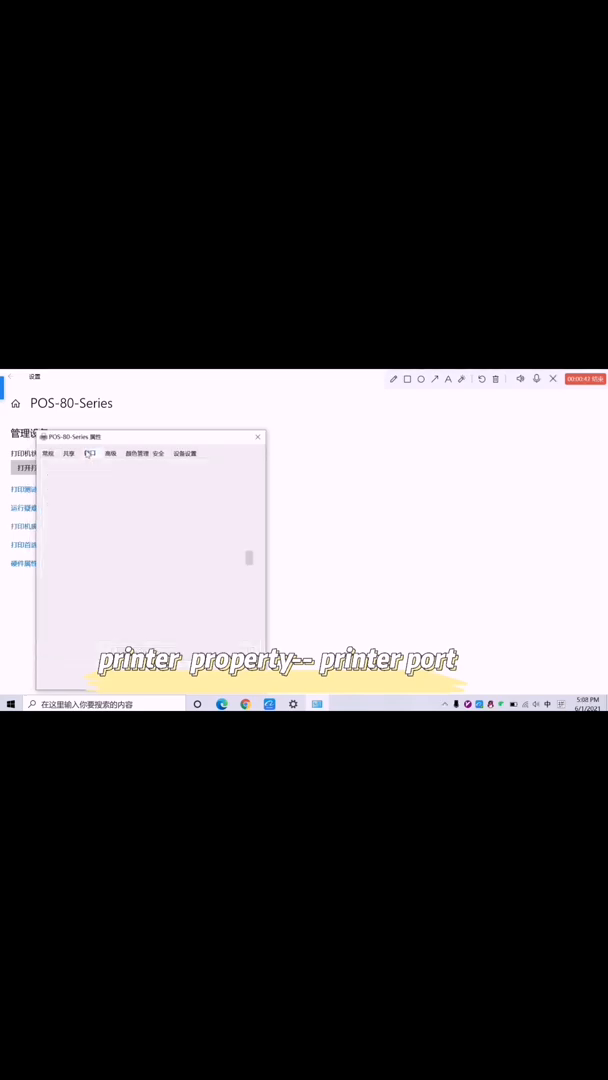
click(90, 453)
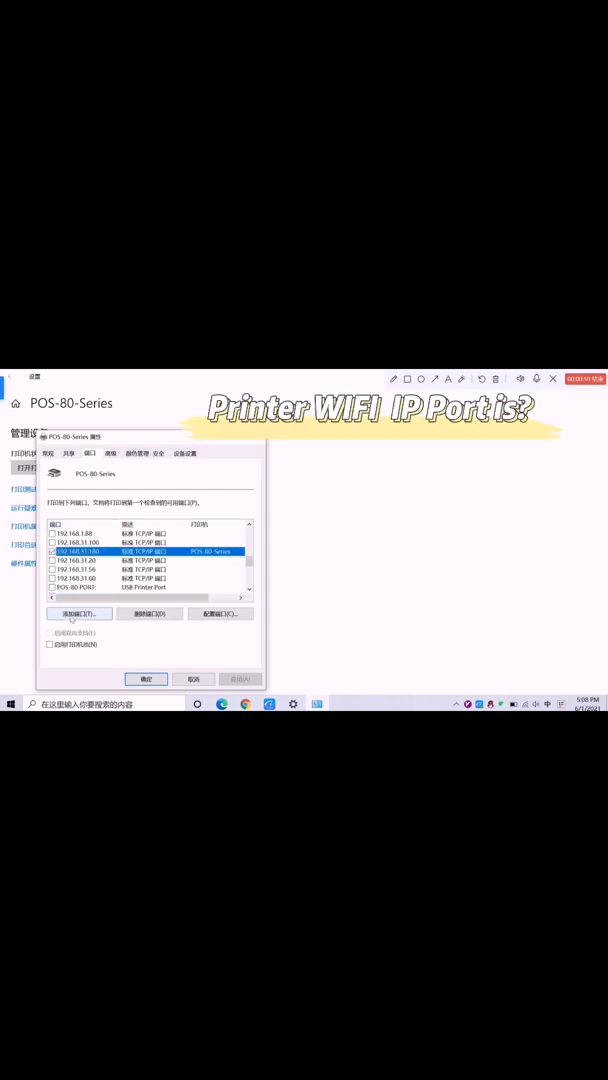